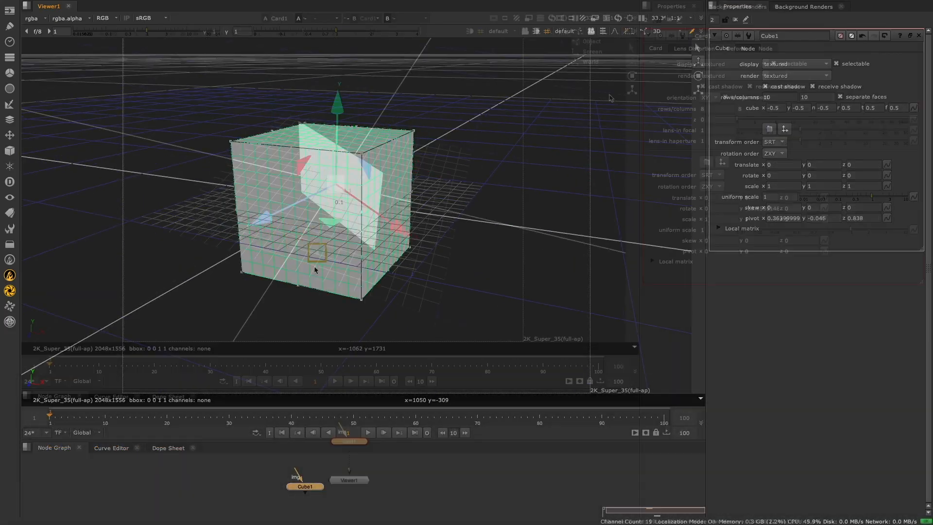
Rotate and translate Card1 with the 3D handles, then nudge the Cube along its red X axis
{"action": "left_click", "coordinate": [348, 441]}
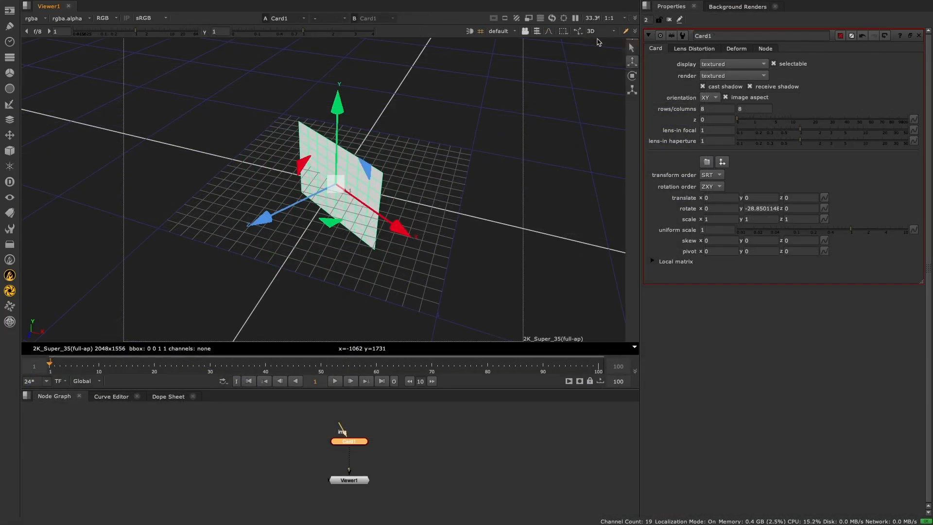
{"action": "left_click", "coordinate": [589, 32]}
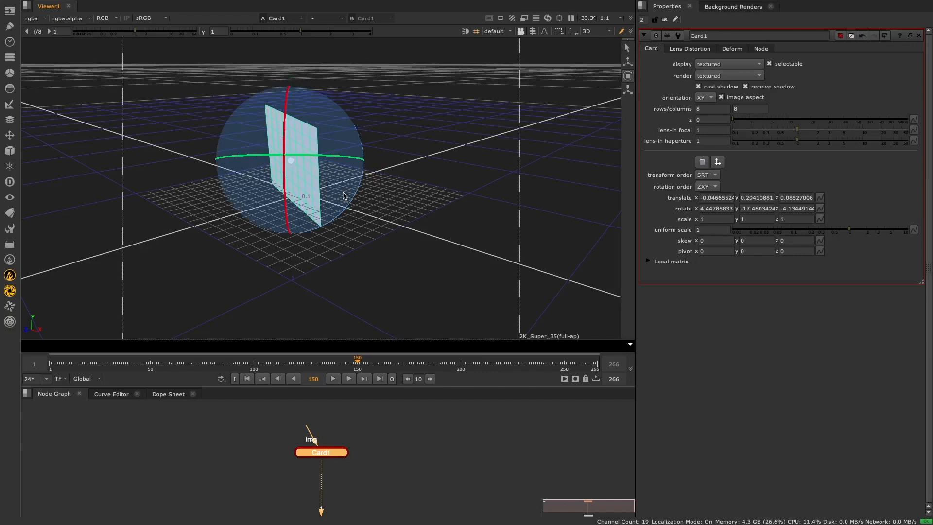
{"action": "left_click_drag", "start_coordinate": [342, 196], "coordinate": [283, 169]}
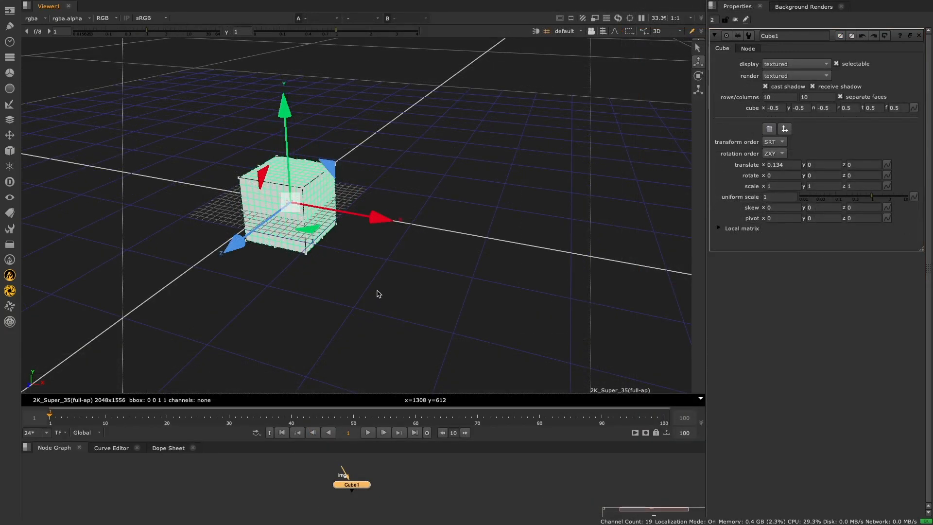
Raise the cube to y 0.3, stretch its top and front faces, and bring up Viewer Handles preferences
{"action": "left_click", "coordinate": [380, 219]}
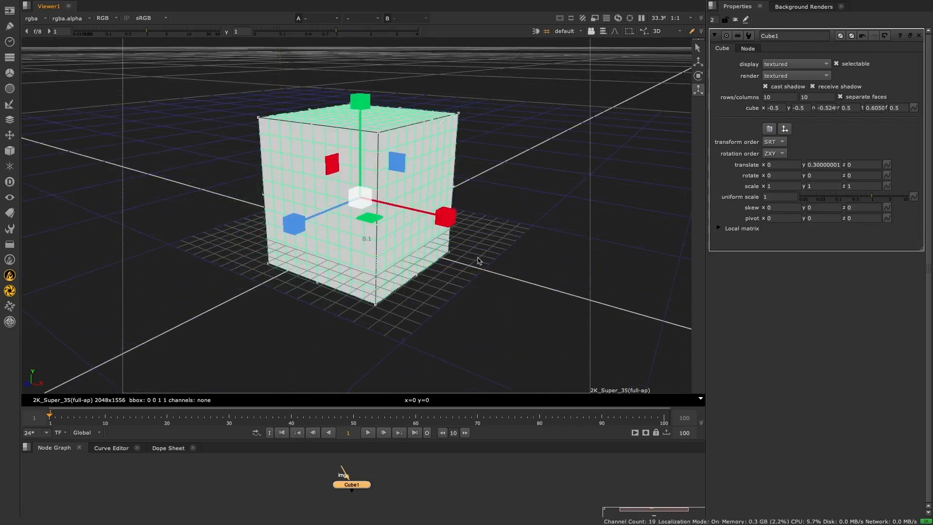
{"action": "key", "text": "q"}
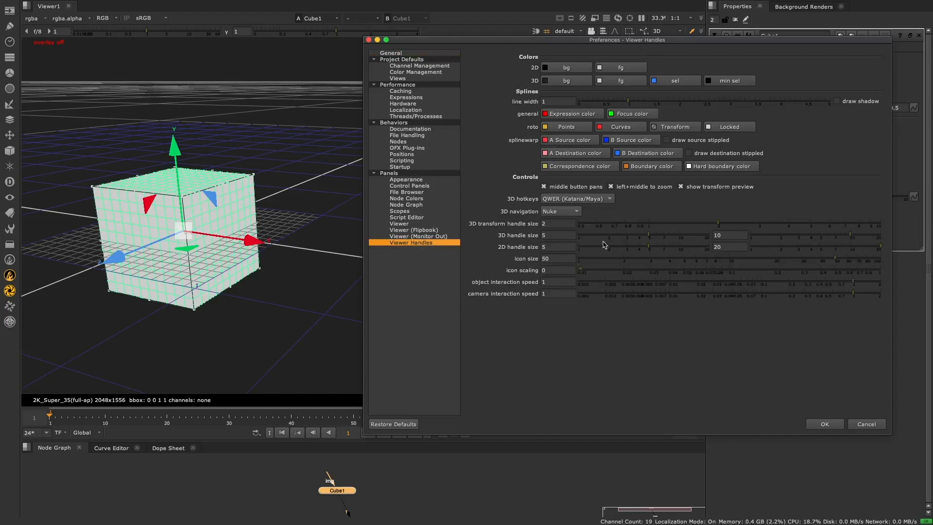
Set the 3D transform handle size to about 2.56 and accept the preferences
{"action": "left_click", "coordinate": [575, 198]}
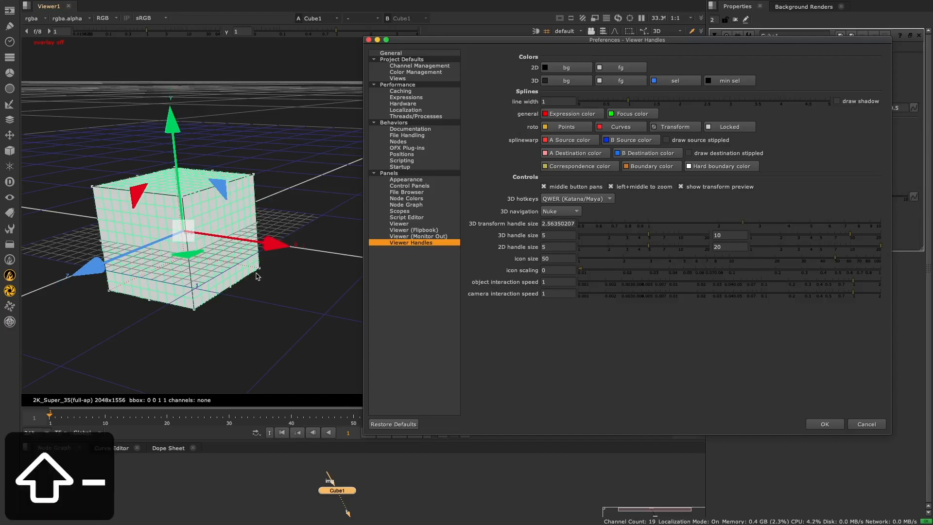
{"action": "left_click", "coordinate": [823, 423]}
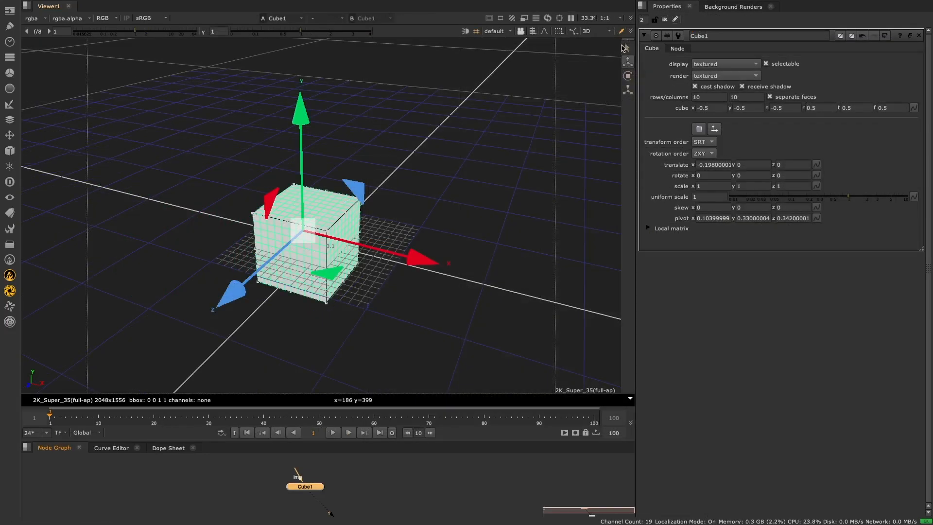
{"action": "mouse_move", "coordinate": [629, 92]}
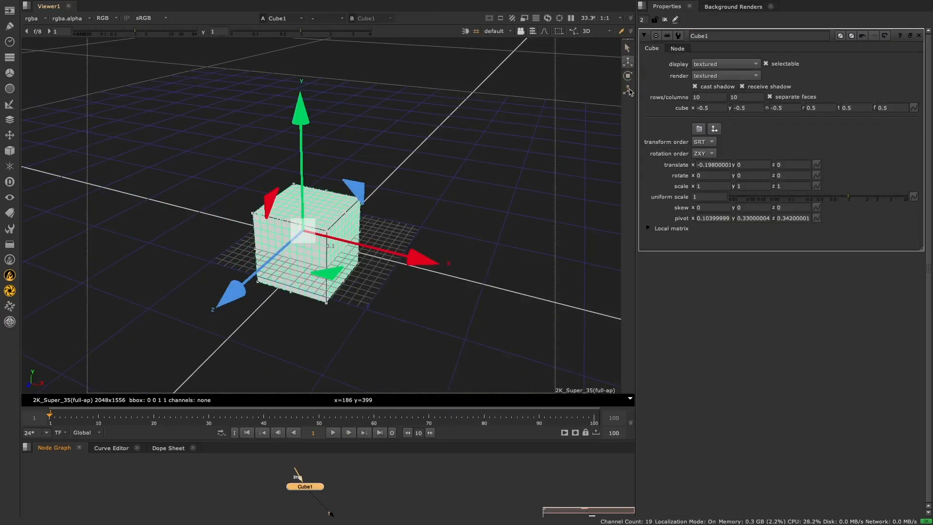
Switch the viewer tool mode and rotate Cube1 to about 20, -28, 20 degrees about its moved pivot
{"action": "left_click", "coordinate": [628, 48]}
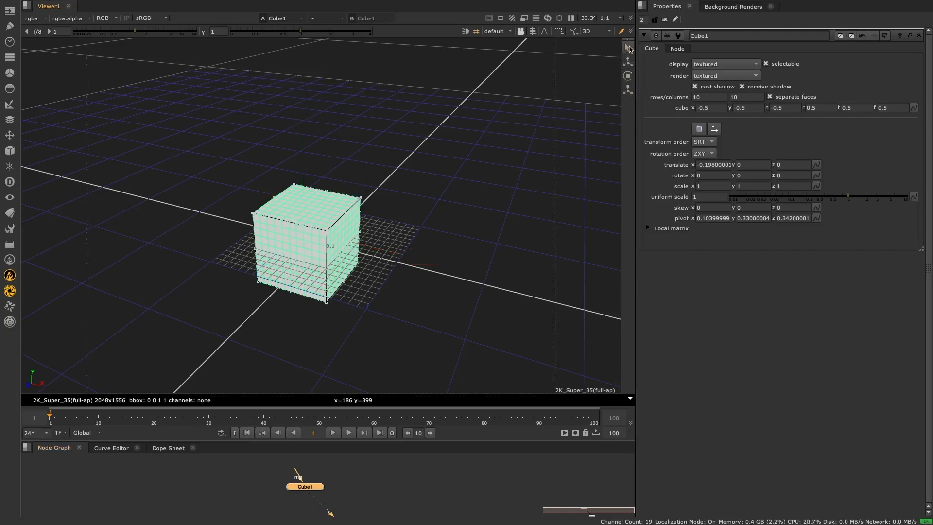
{"action": "left_click", "coordinate": [627, 90]}
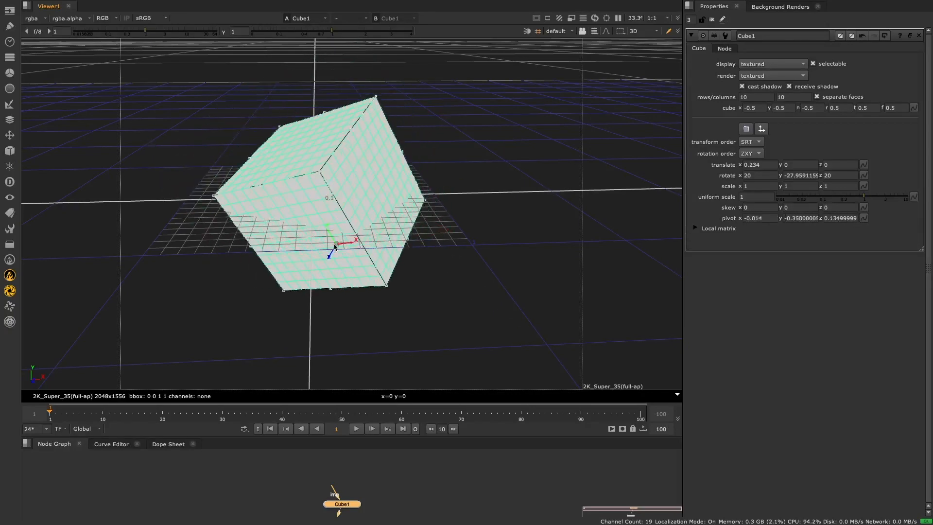
Rotate Card1 at the origin to about 4.4, -17.5, -4.1 degrees at frame 150
{"action": "left_click_drag", "start_coordinate": [334, 241], "coordinate": [378, 155]}
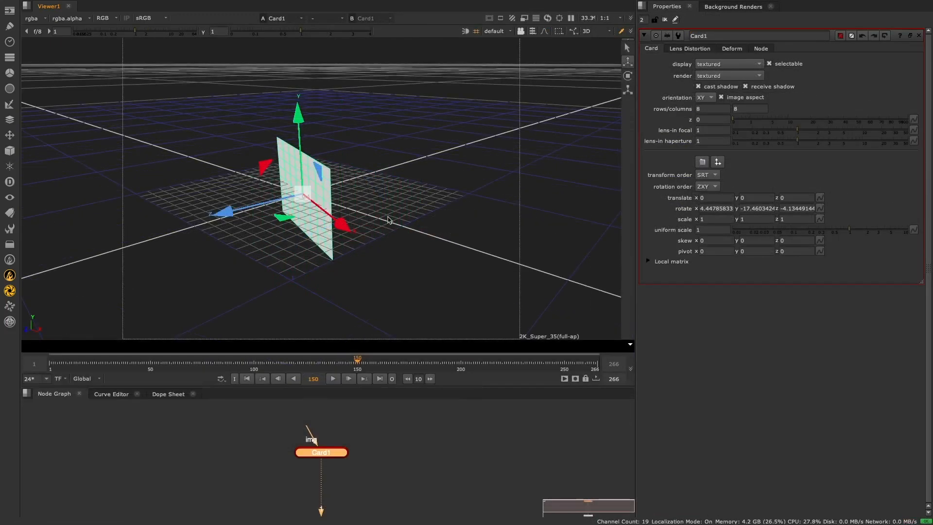
{"action": "mouse_move", "coordinate": [566, 46]}
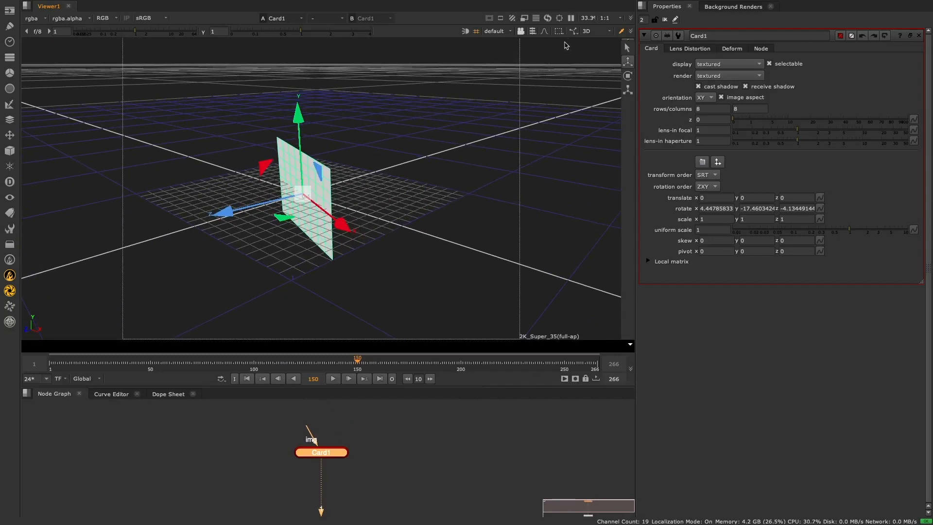
Set the transform handle orientation to Screen instead of the object
{"action": "left_click", "coordinate": [594, 31]}
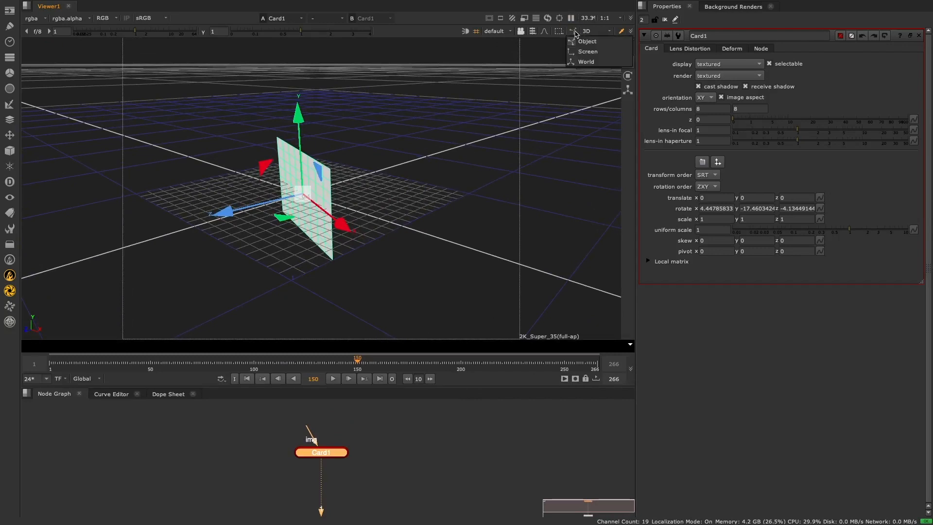
{"action": "mouse_move", "coordinate": [587, 51]}
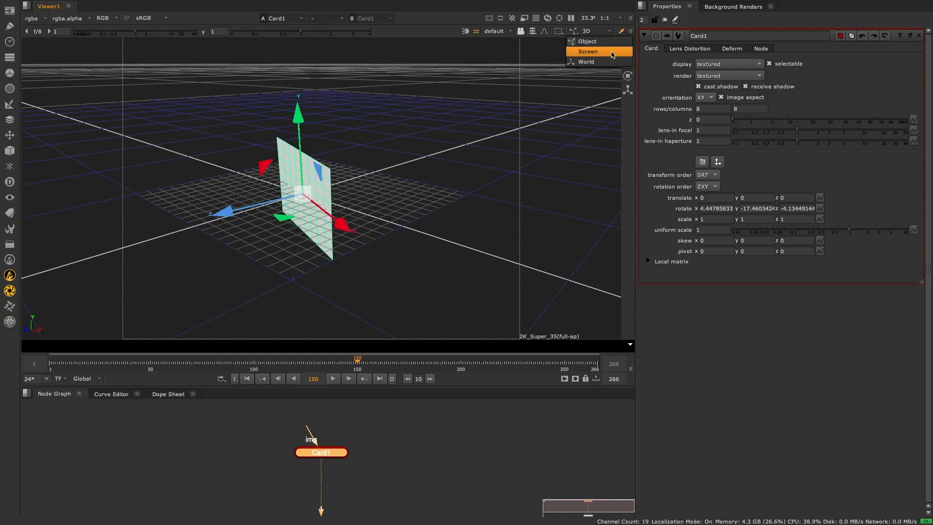
{"action": "left_click", "coordinate": [587, 52]}
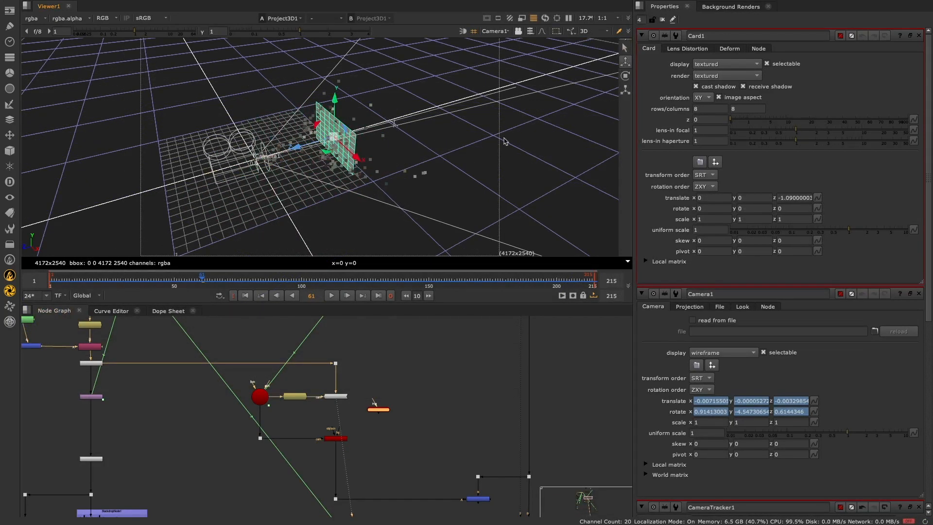
Lay Card2 flat at about -89 degrees on x and move it to y -0.194, z -1.056
{"action": "left_click", "coordinate": [600, 31]}
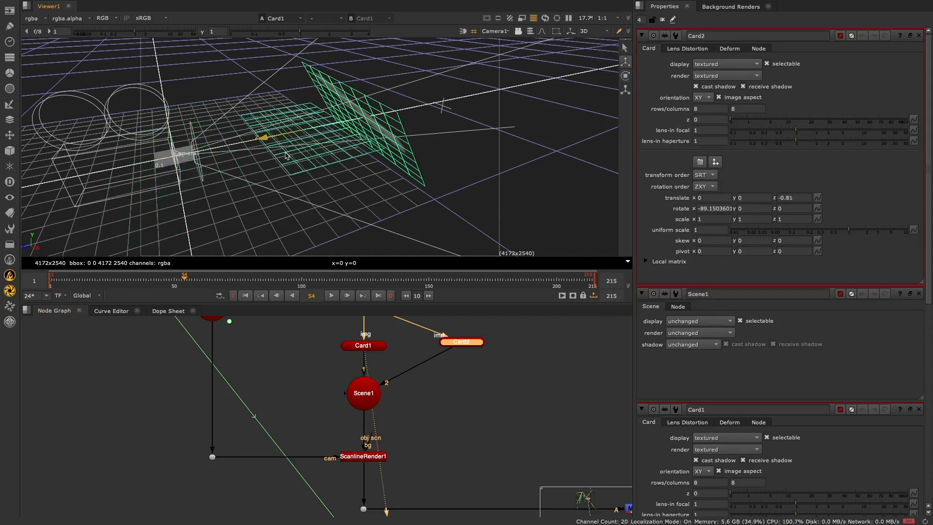
{"action": "left_click_drag", "start_coordinate": [265, 137], "coordinate": [291, 158]}
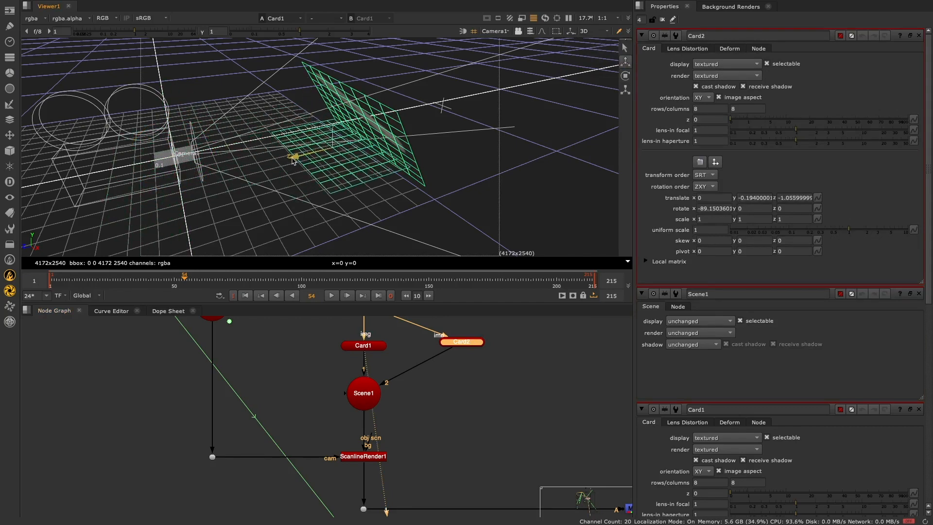